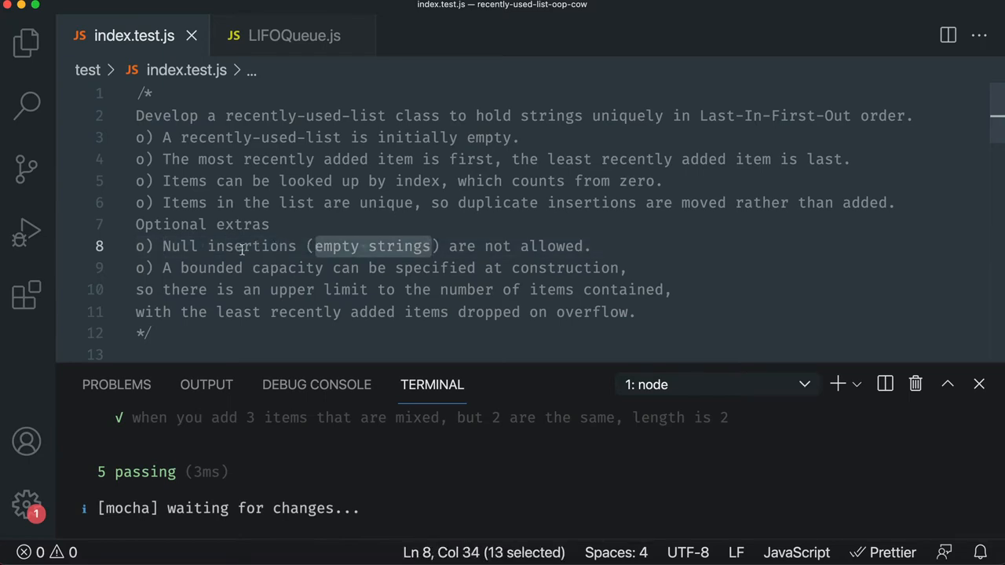
Mark the 'empty strings' requirement in the spec comment of index.test.js
double_click(179, 245)
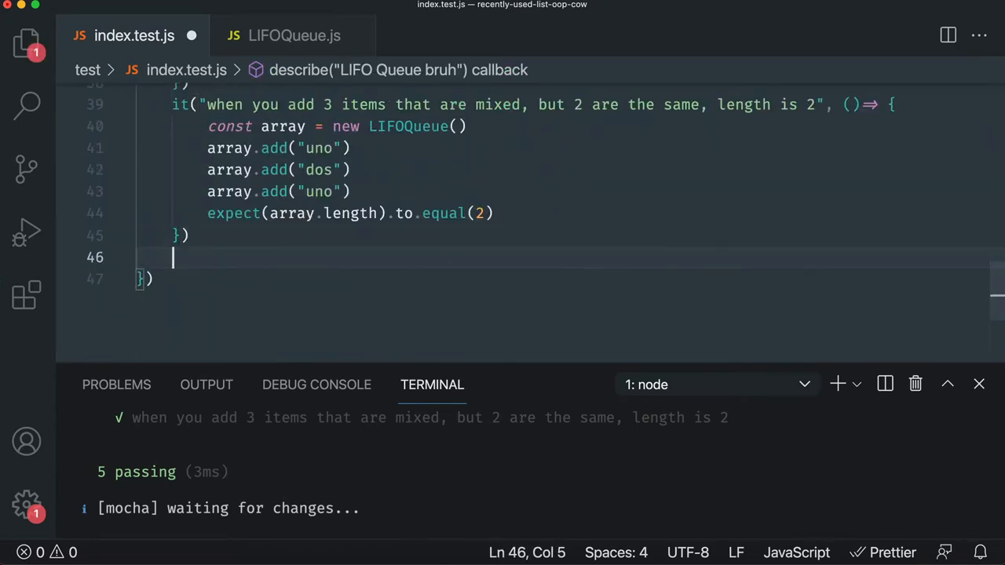
Start a test 'Null insertions (empty strings) are not allowed.' that creates a new LIFOQueue array
type("it(\"Null insertions (empty strings) are not allowed.\",")
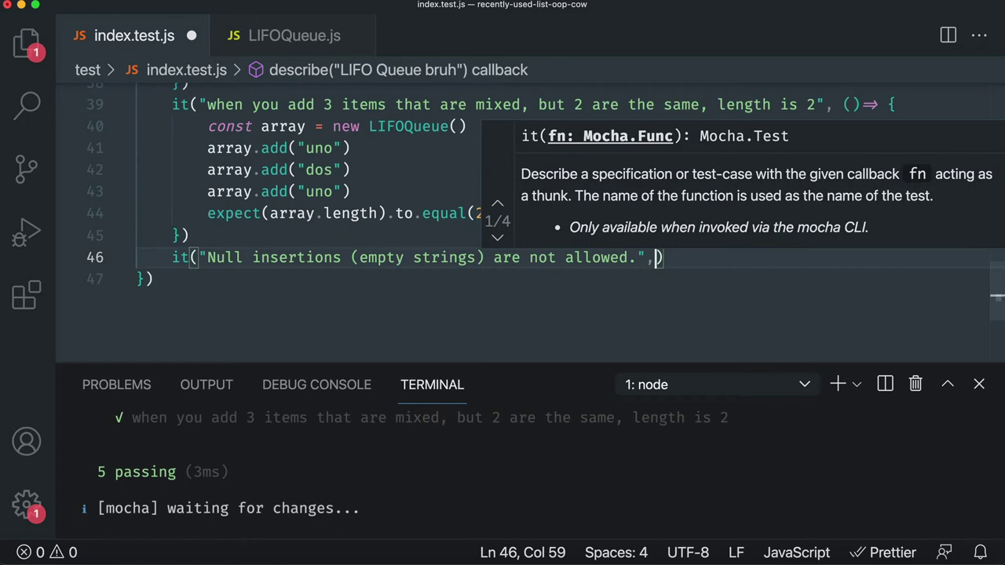
type("() => {")
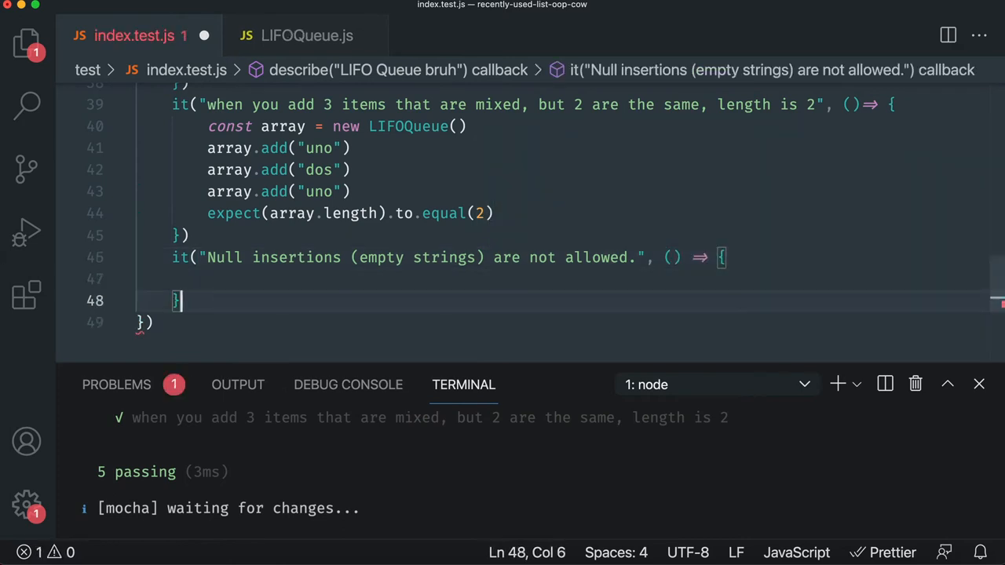
type("const")
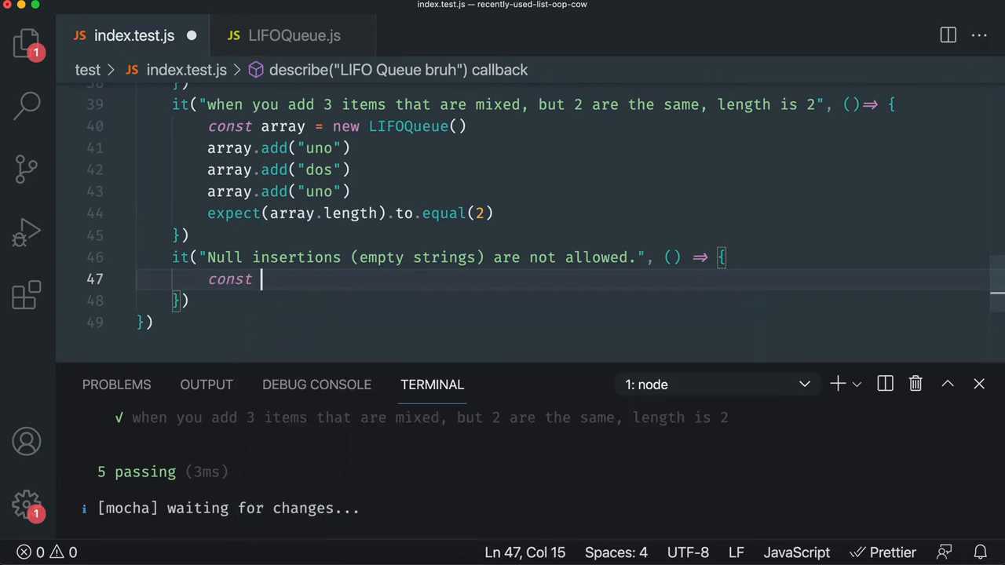
type("array = new LIFOQueue()")
type("array.add(\"uno")
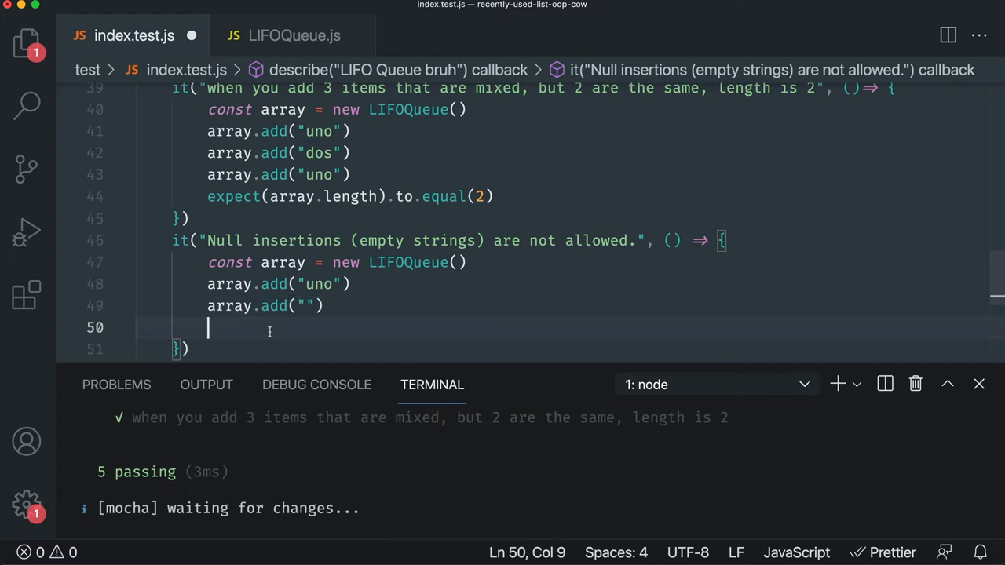
Assert that after adding "uno" and "" the array.length equals 1
type("expect")
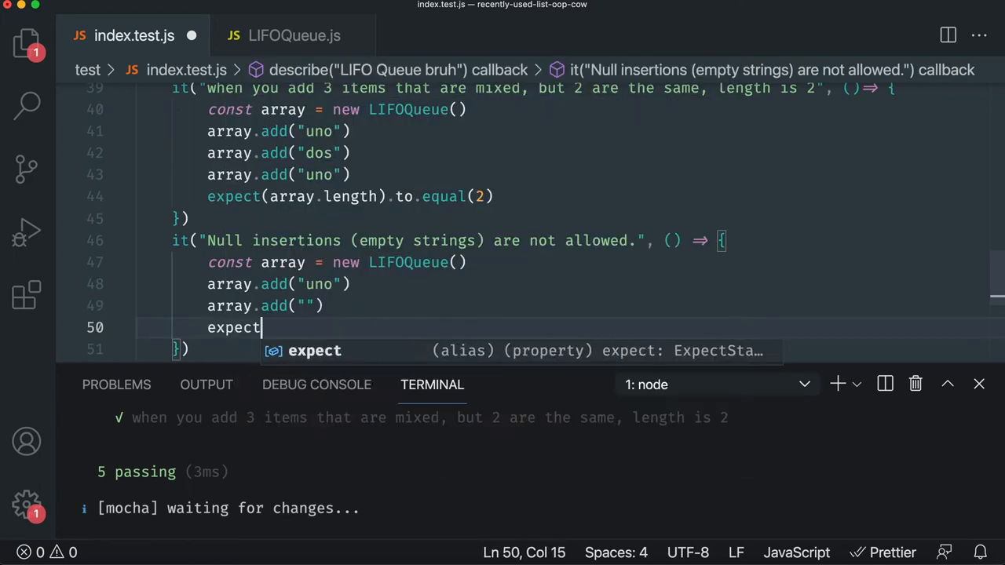
type("(array.length)")
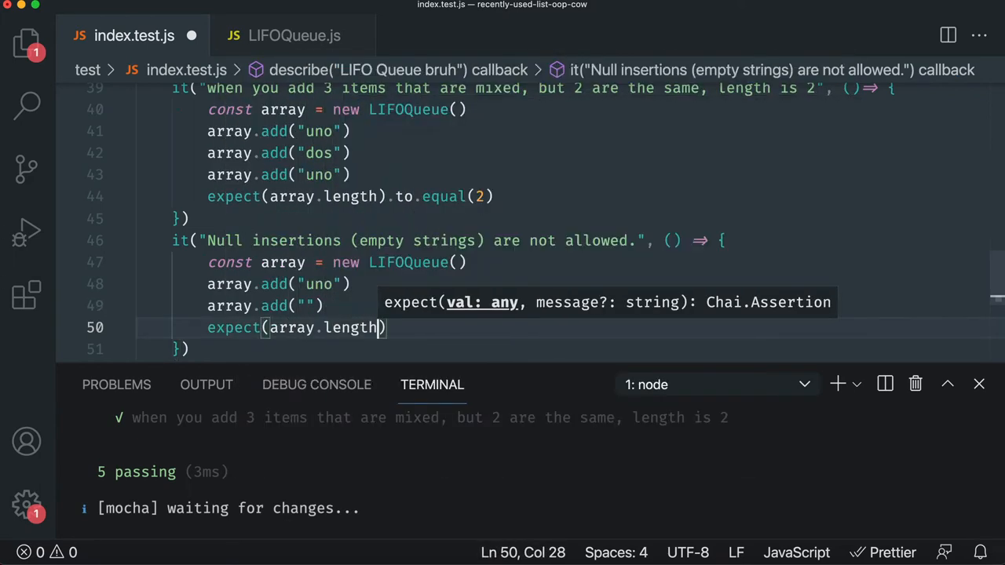
type(".to.equal(")
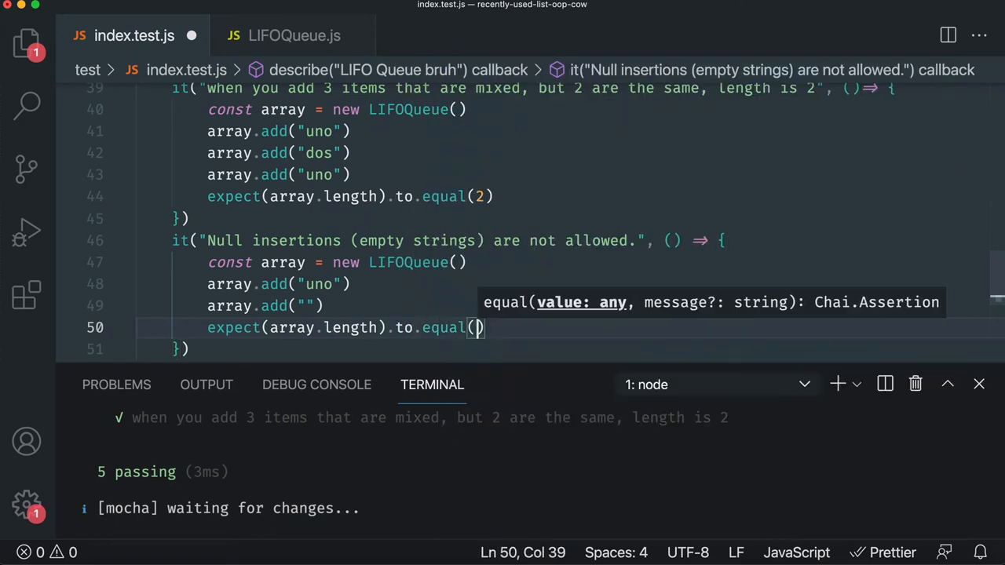
type("1")
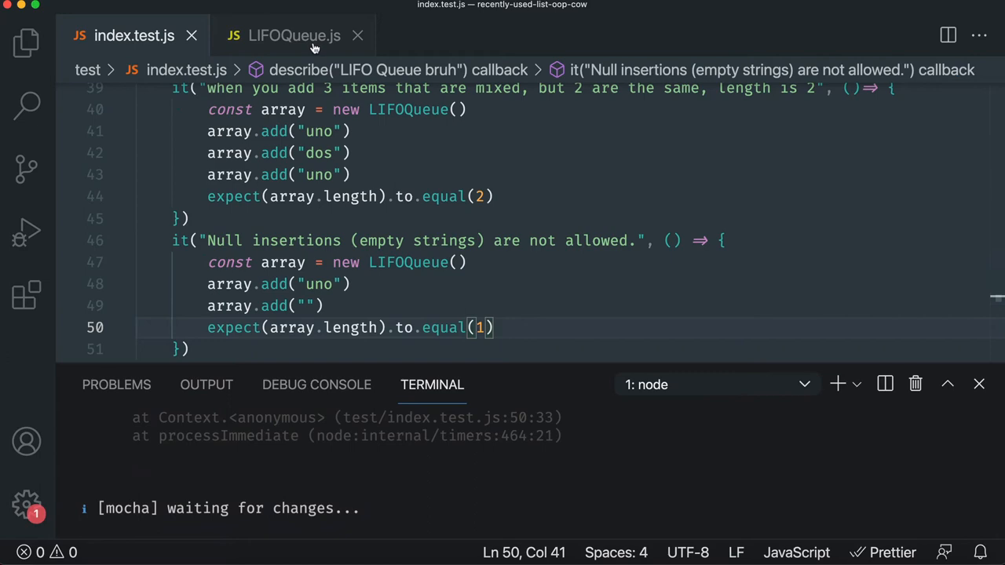
In LIFOQueue.js, guard add() with if(item === "") so empty strings are skipped
left_click(295, 34)
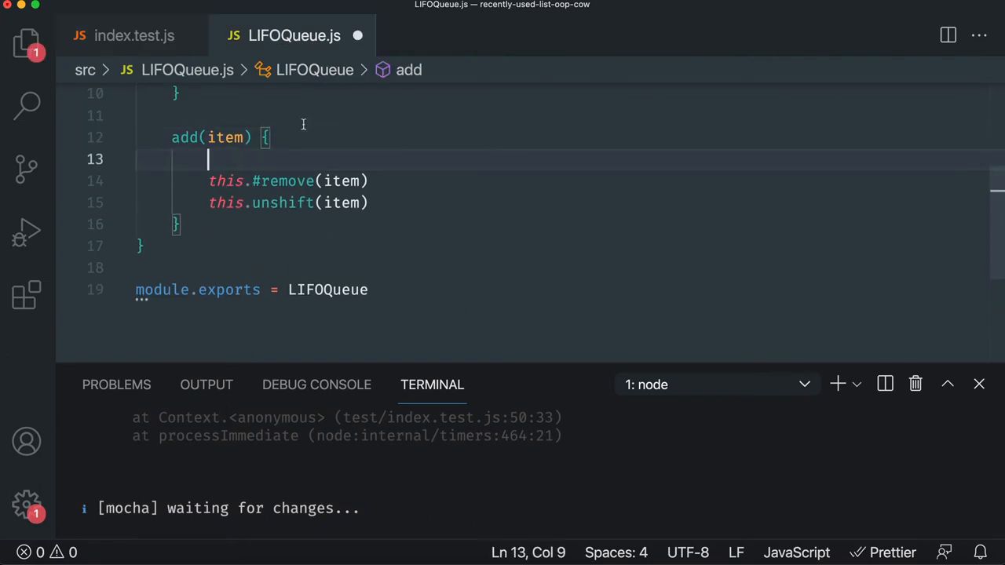
type("if(item === \"\") {")
type("return")
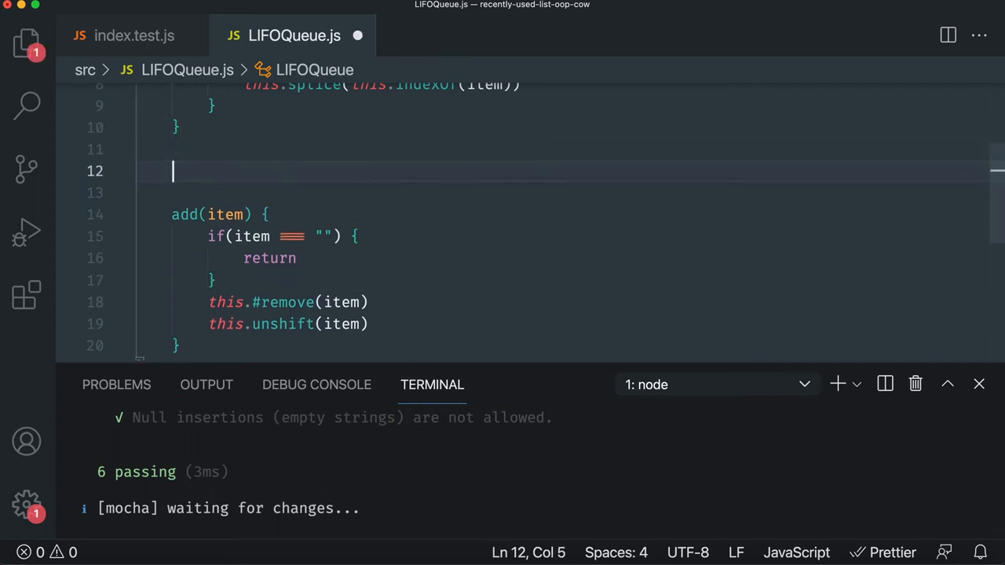
Declare a private #isNullInsert(item) method above add(), replacing a first #preventBlanks name
type("#prevent")
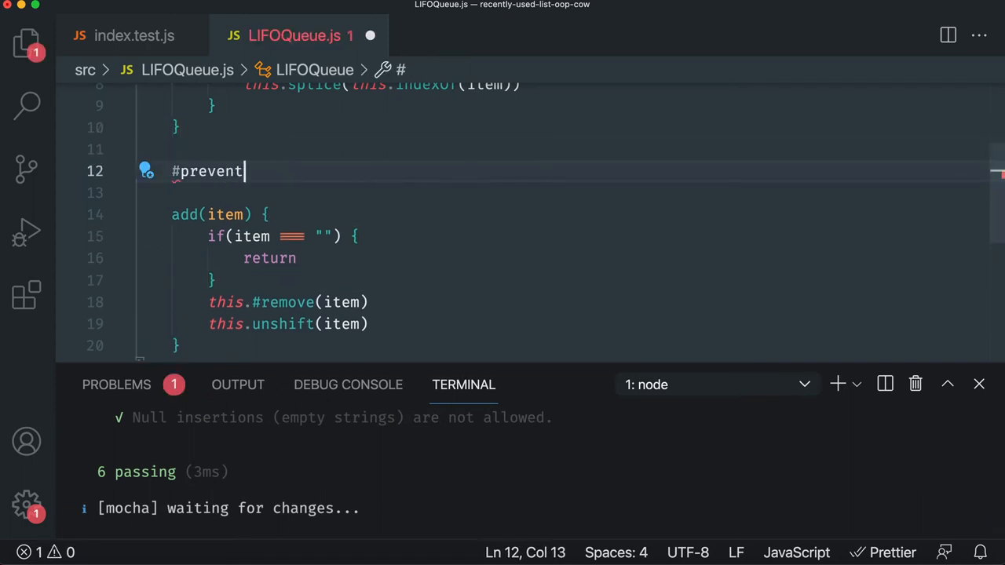
type("Blanks")
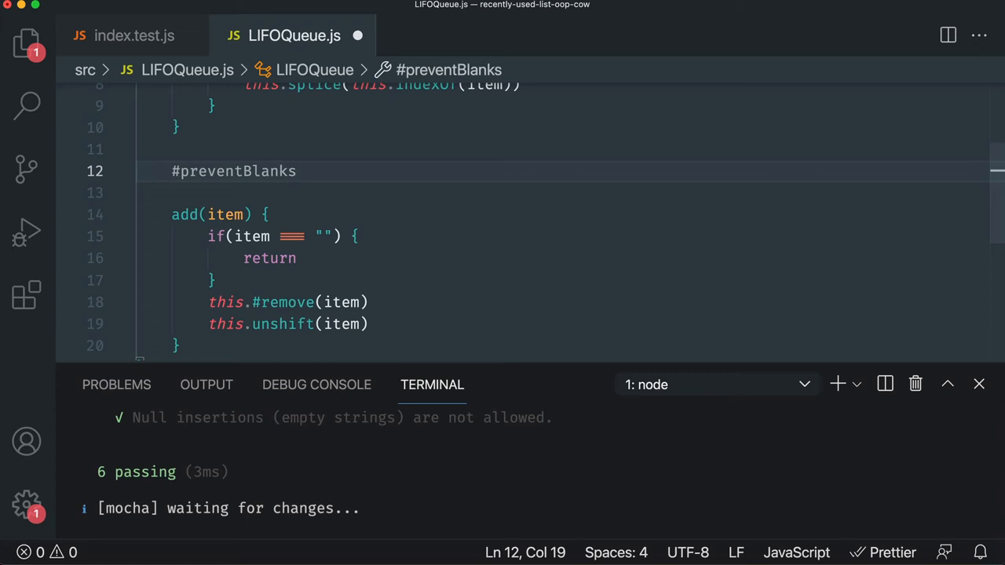
type("(item)")
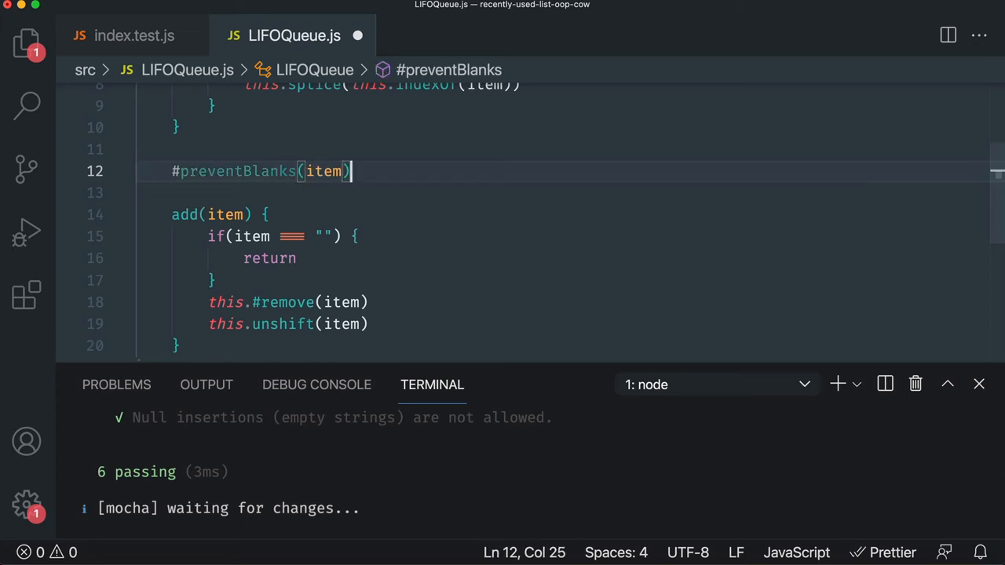
type("#isNullInsert")
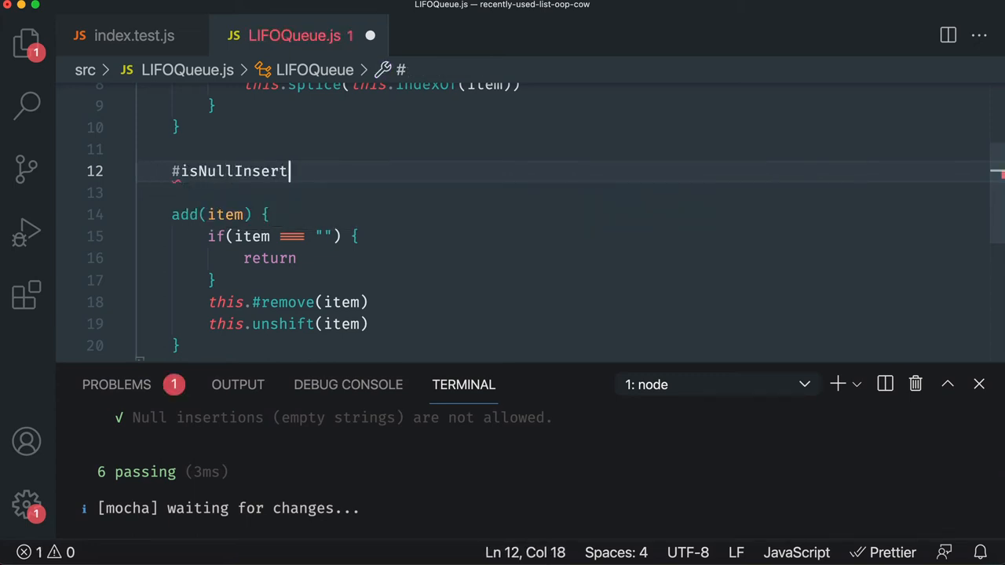
type("(item) {")
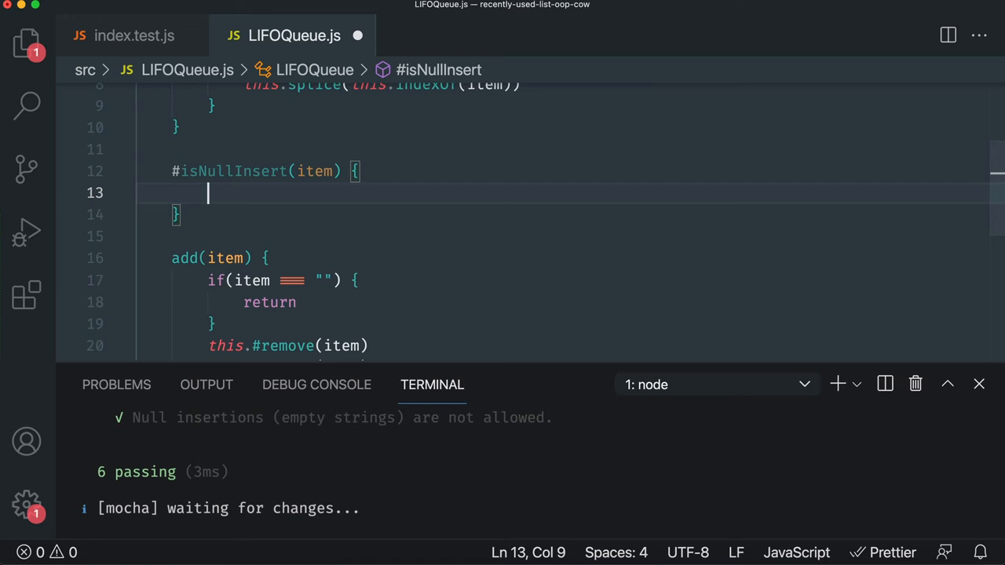
Make #isNullInsert return true when item === "", and begin calling it from add() via this.#..
type("if(item === \"")
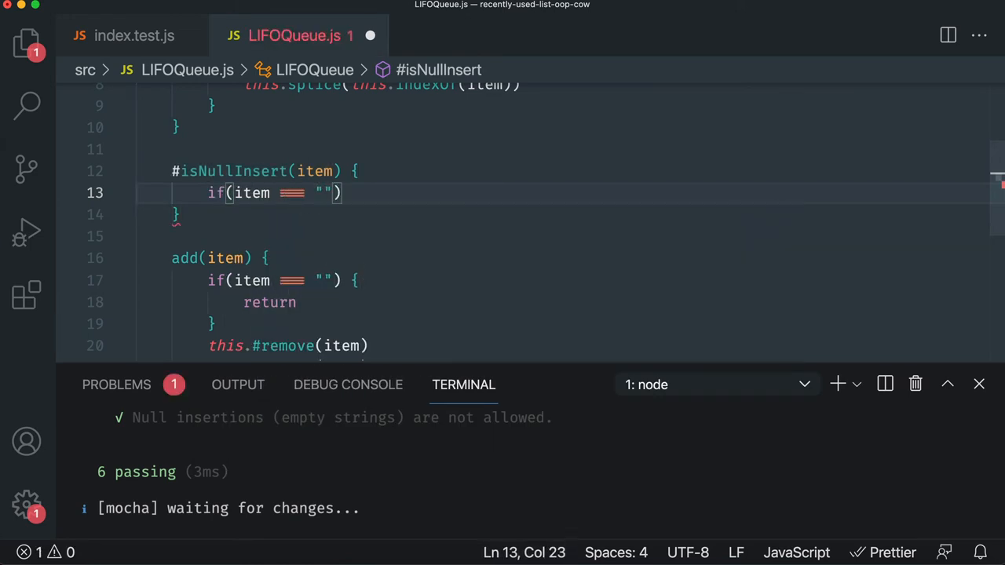
type("{ return true")
type("return false")
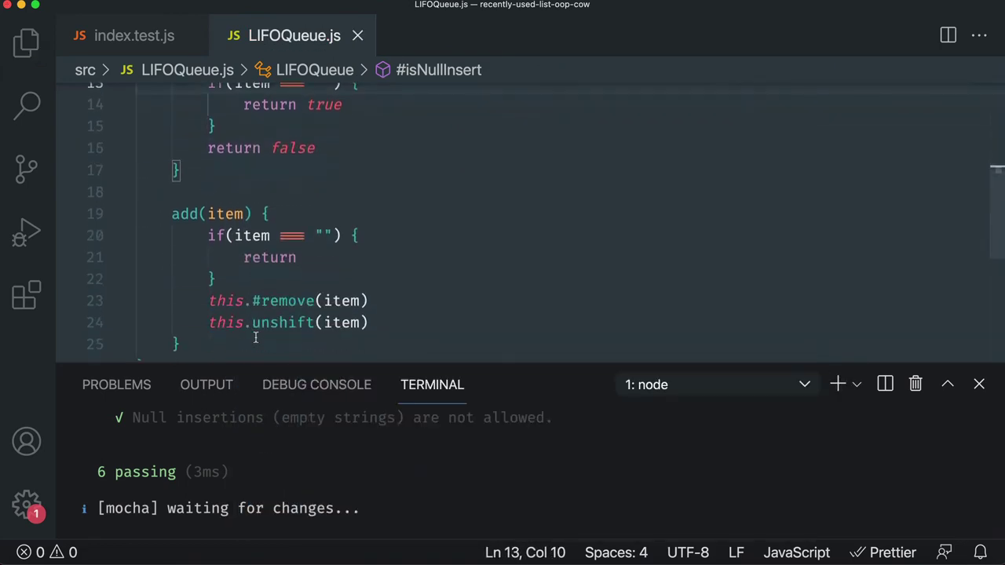
type("this.#in")
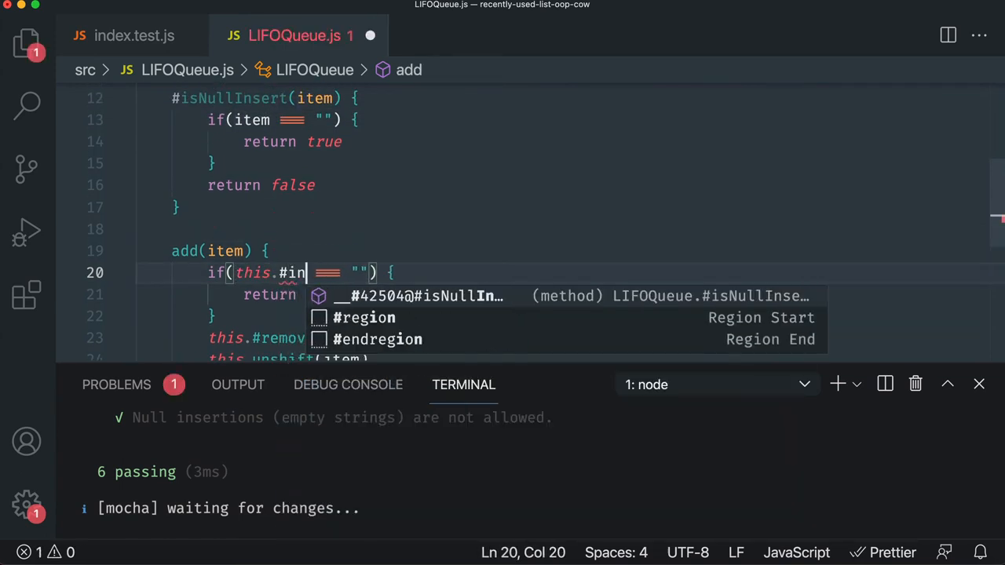
Complete add()'s condition as this.#isNullInsert(item) via IntelliSense, keeping six tests passing
type("isNull")
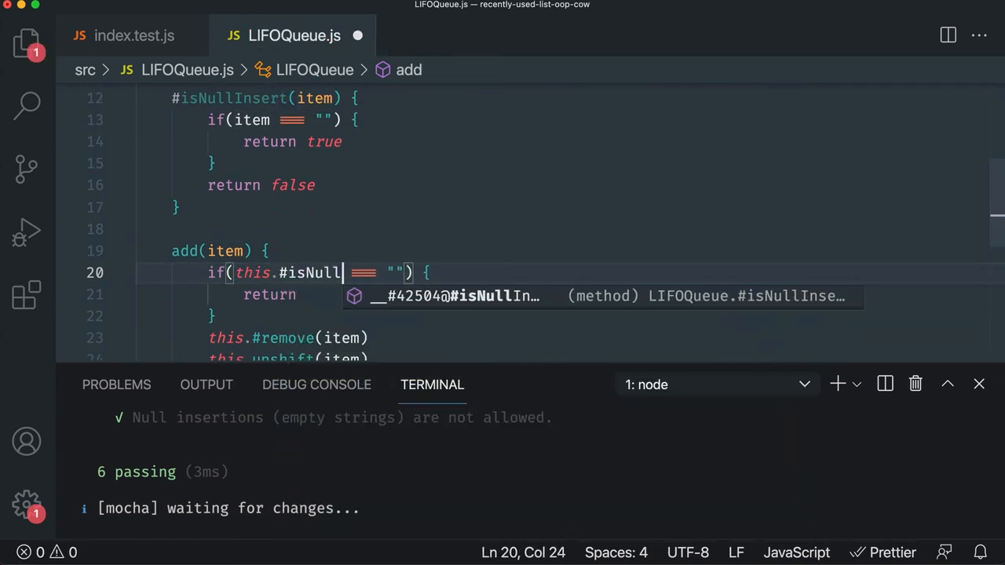
key("Tab")
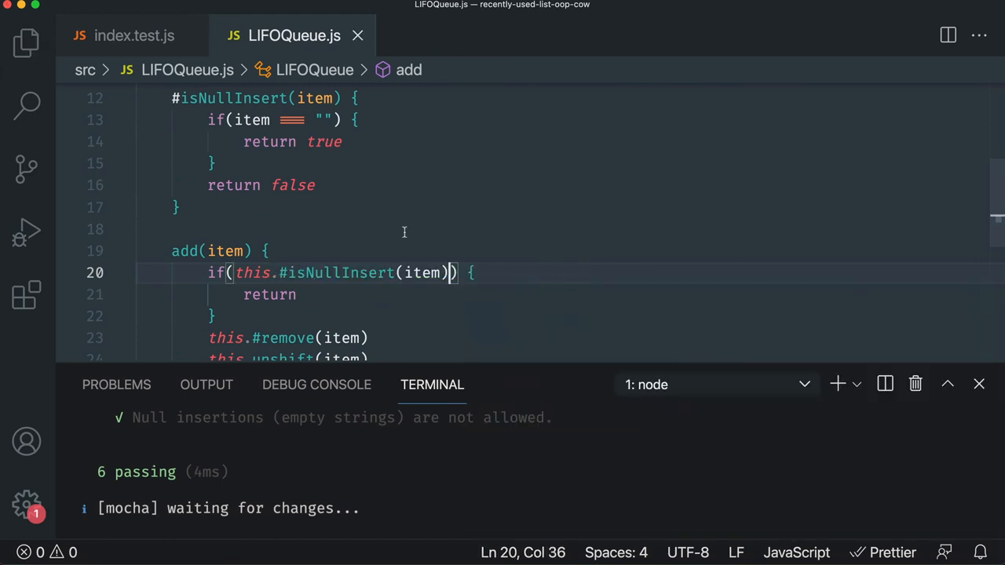
mouse_move(396, 314)
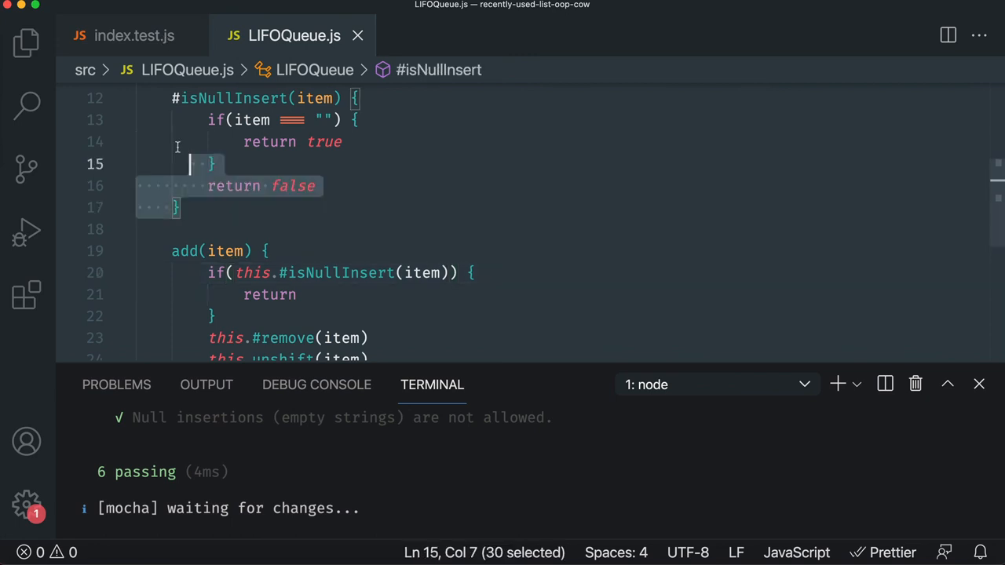
left_click(214, 229)
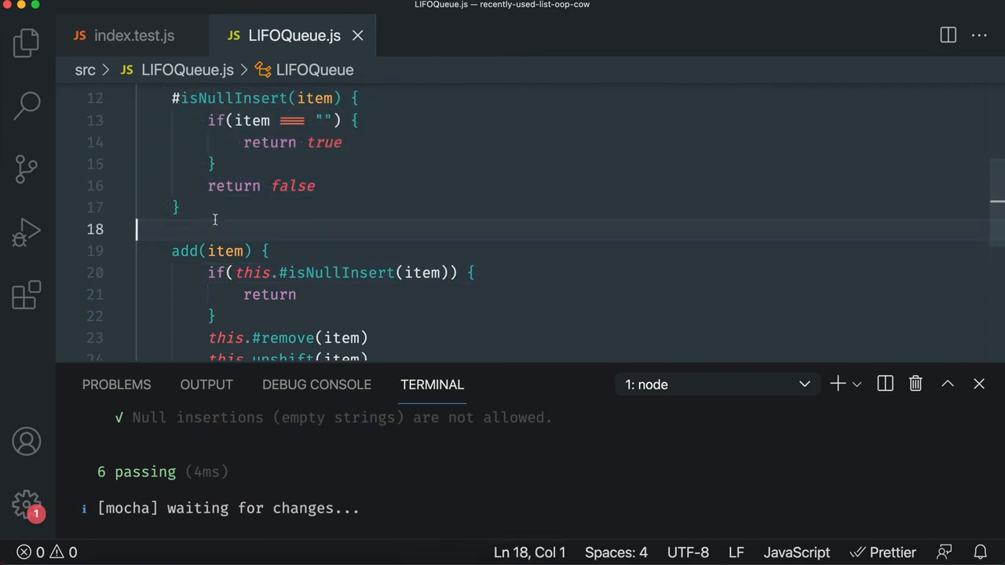